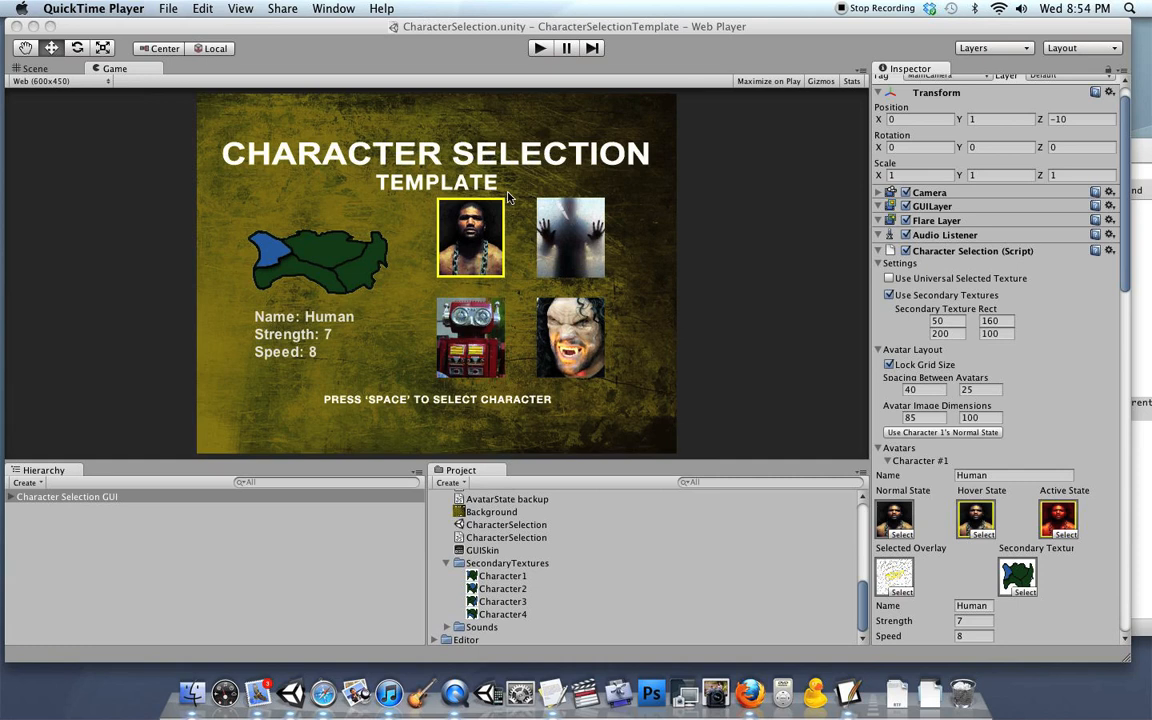
{"action": "mouse_move", "coordinate": [786, 192]}
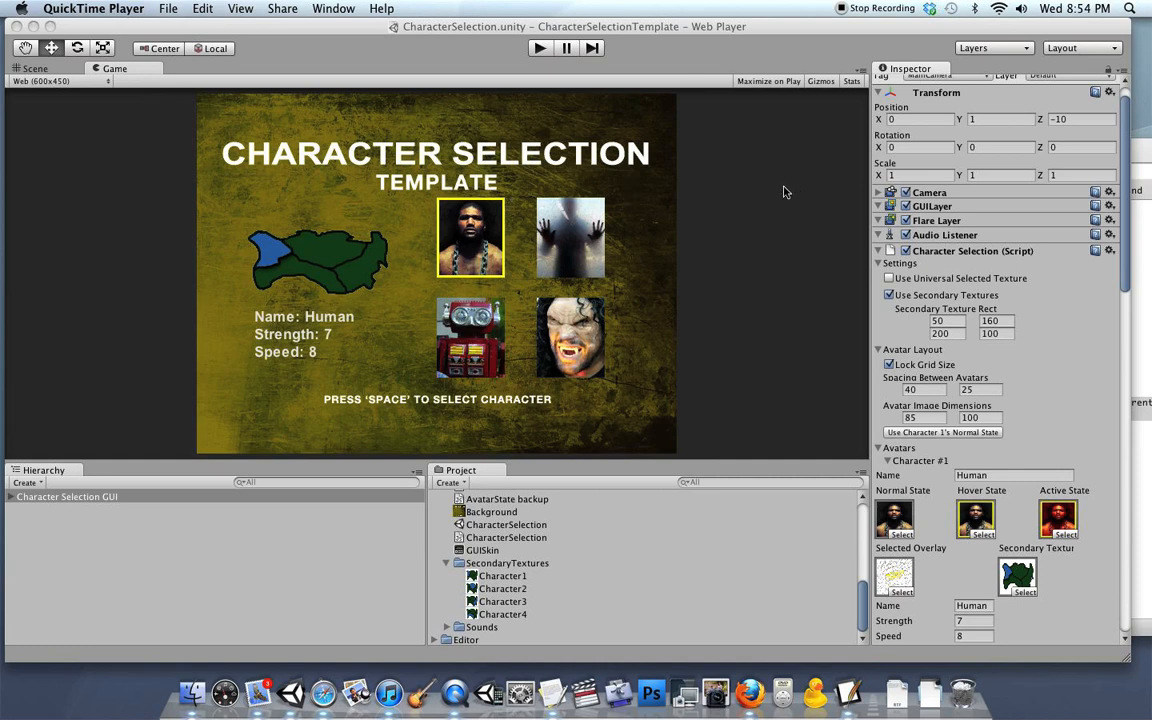
{"action": "mouse_move", "coordinate": [534, 316]}
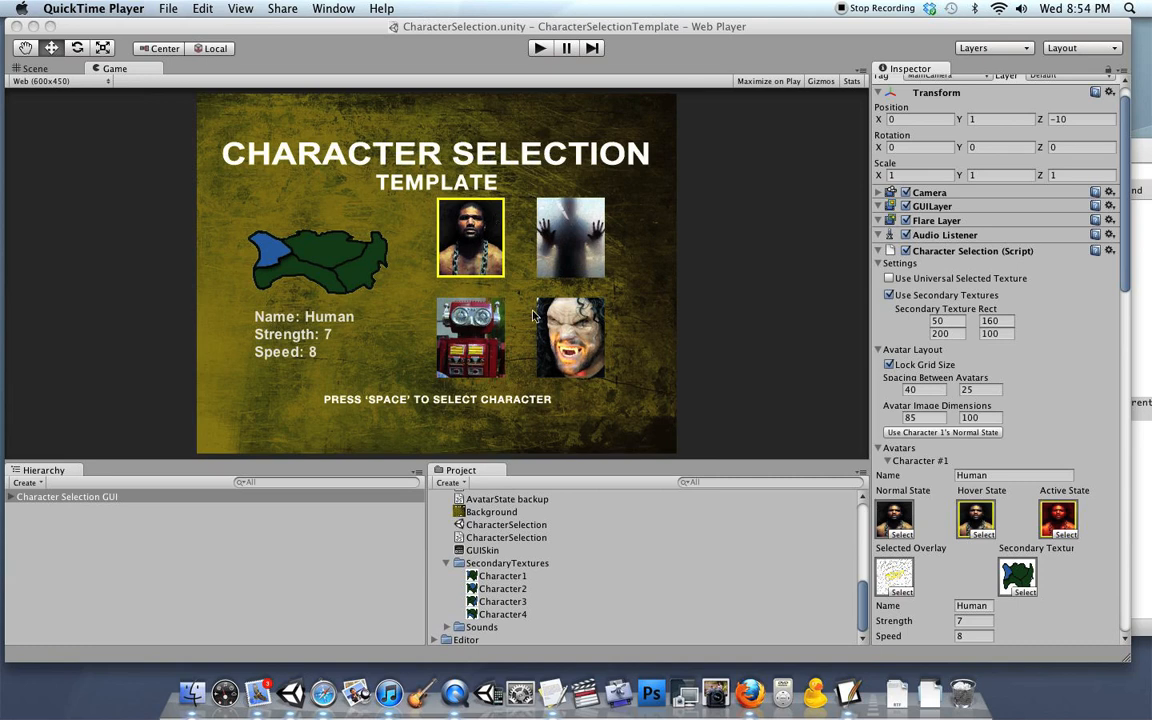
{"action": "mouse_move", "coordinate": [288, 336]}
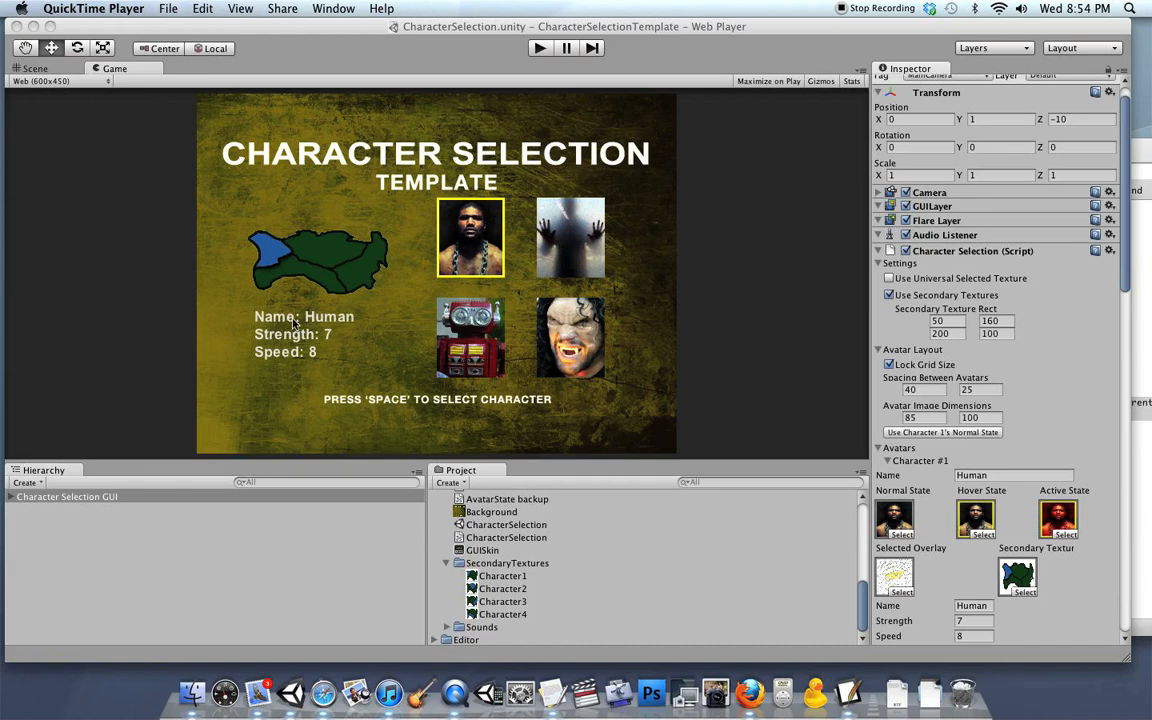
{"action": "mouse_move", "coordinate": [268, 248]}
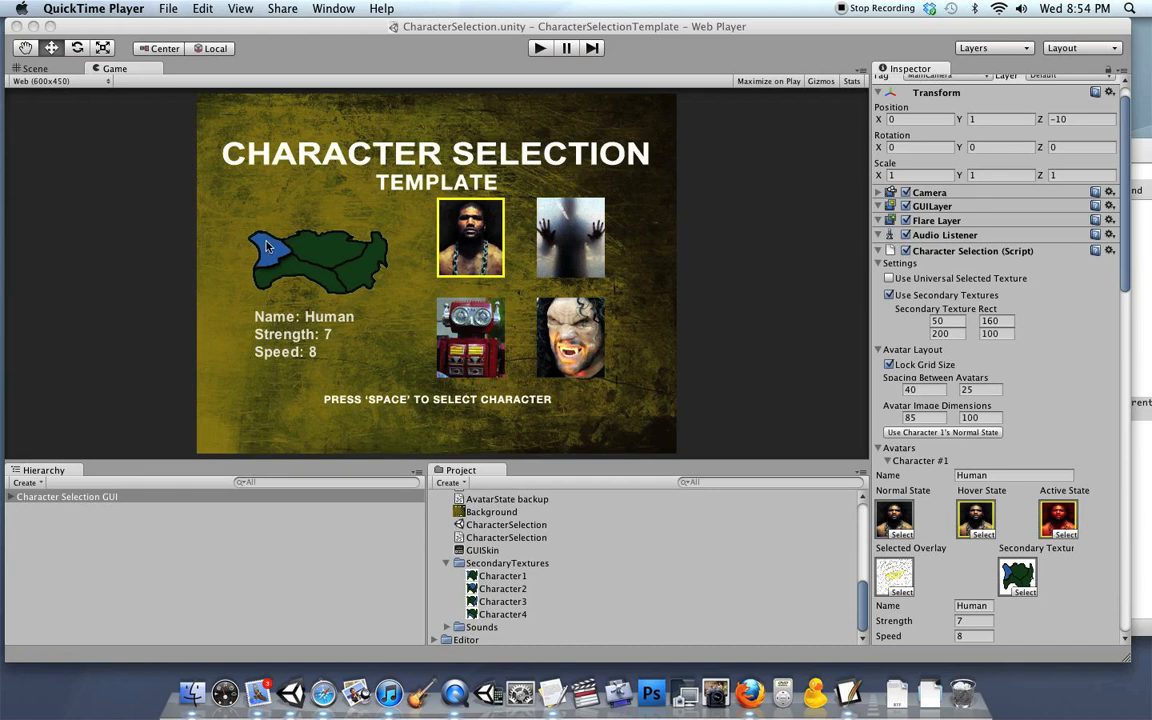
{"action": "mouse_move", "coordinate": [316, 272]}
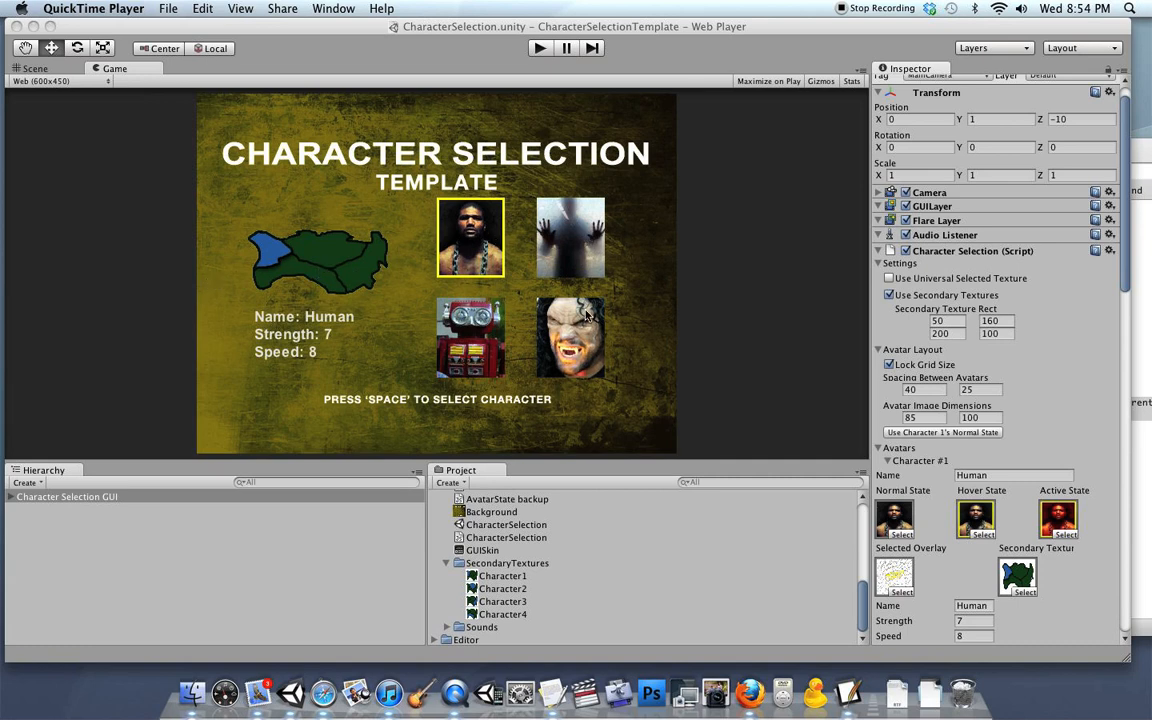
{"action": "mouse_move", "coordinate": [520, 46]}
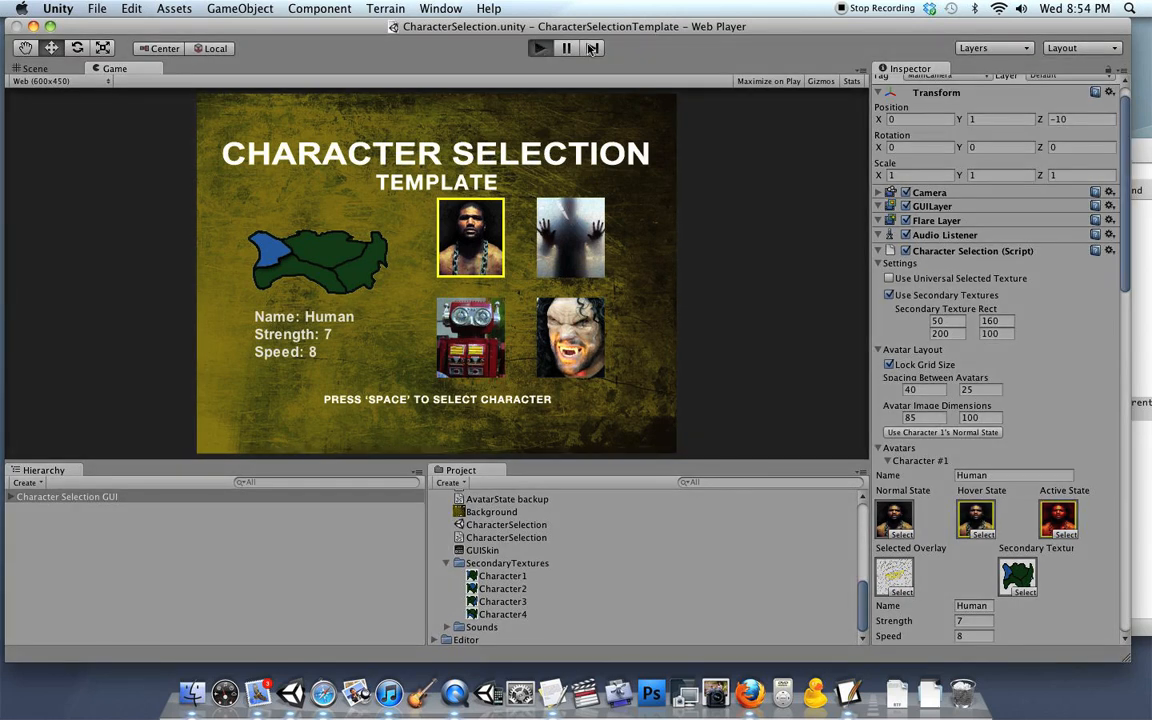
Preview the menu, cycling through Human and Vampire avatars, then stop and select the Character Selection script.
{"action": "left_click", "coordinate": [570, 236]}
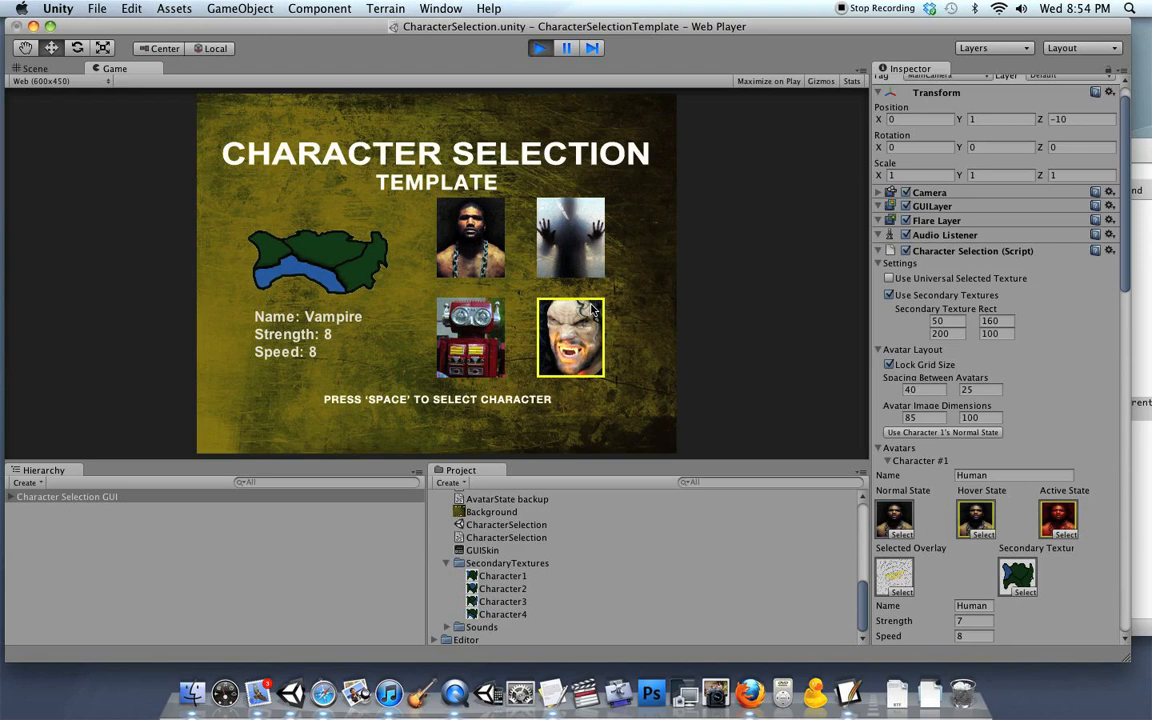
{"action": "key", "text": "space"}
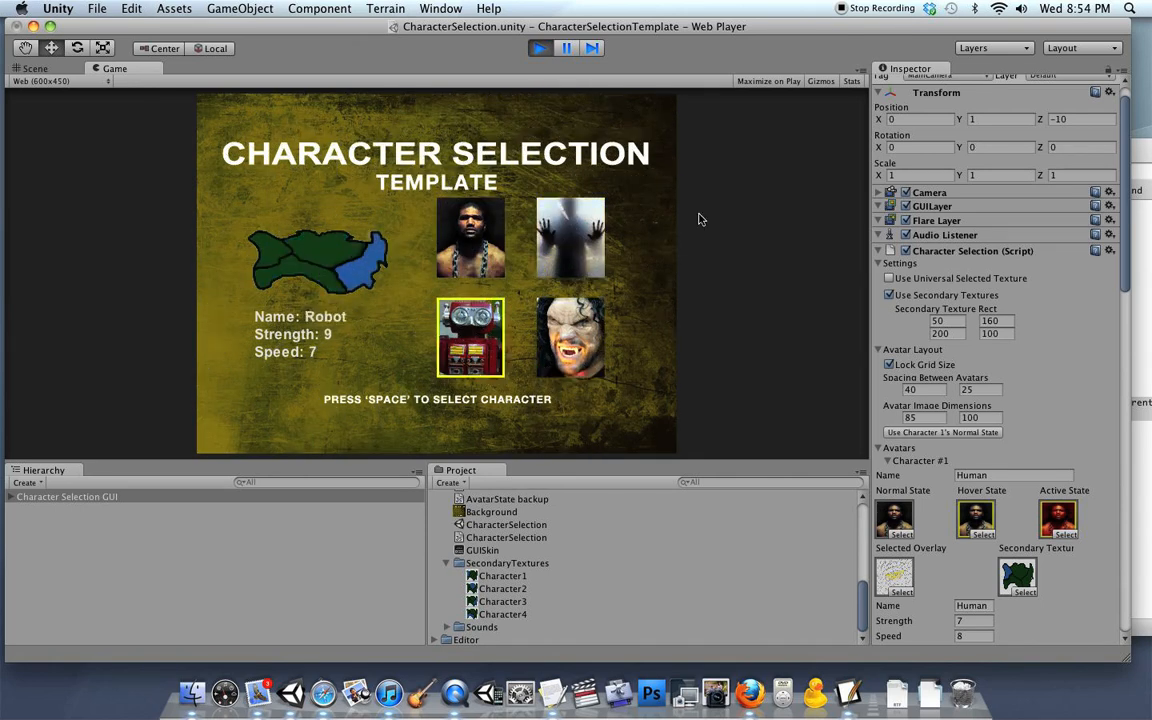
{"action": "left_click", "coordinate": [570, 236]}
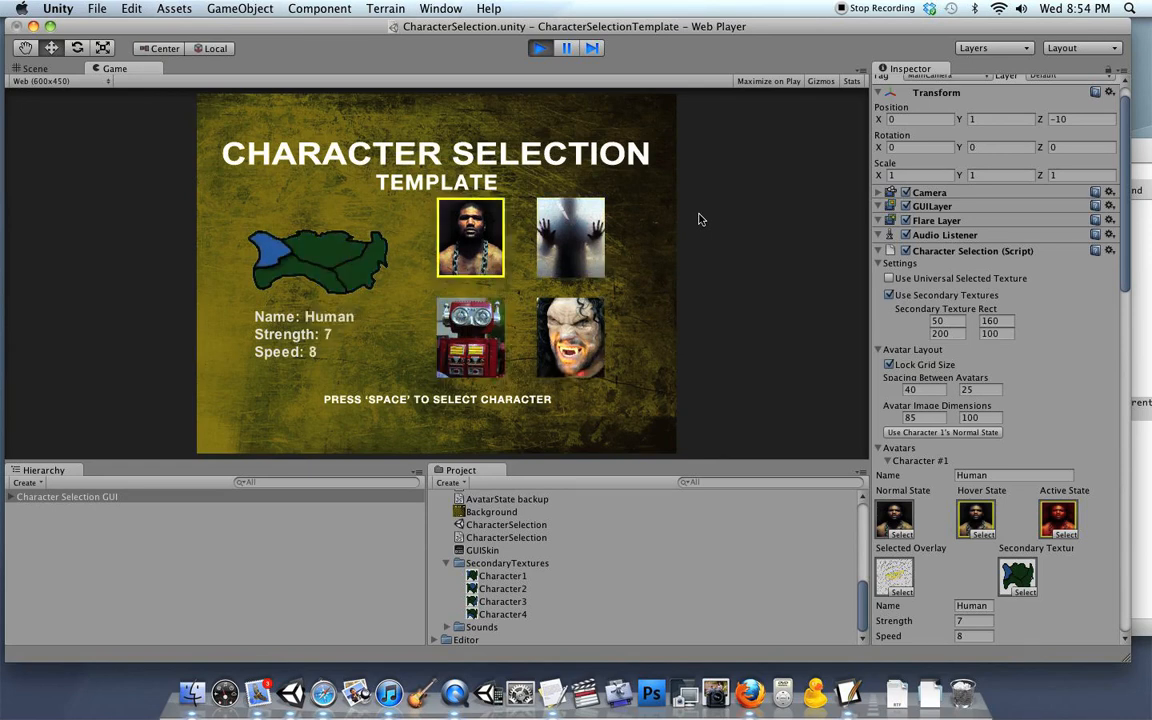
{"action": "left_click", "coordinate": [470, 338]}
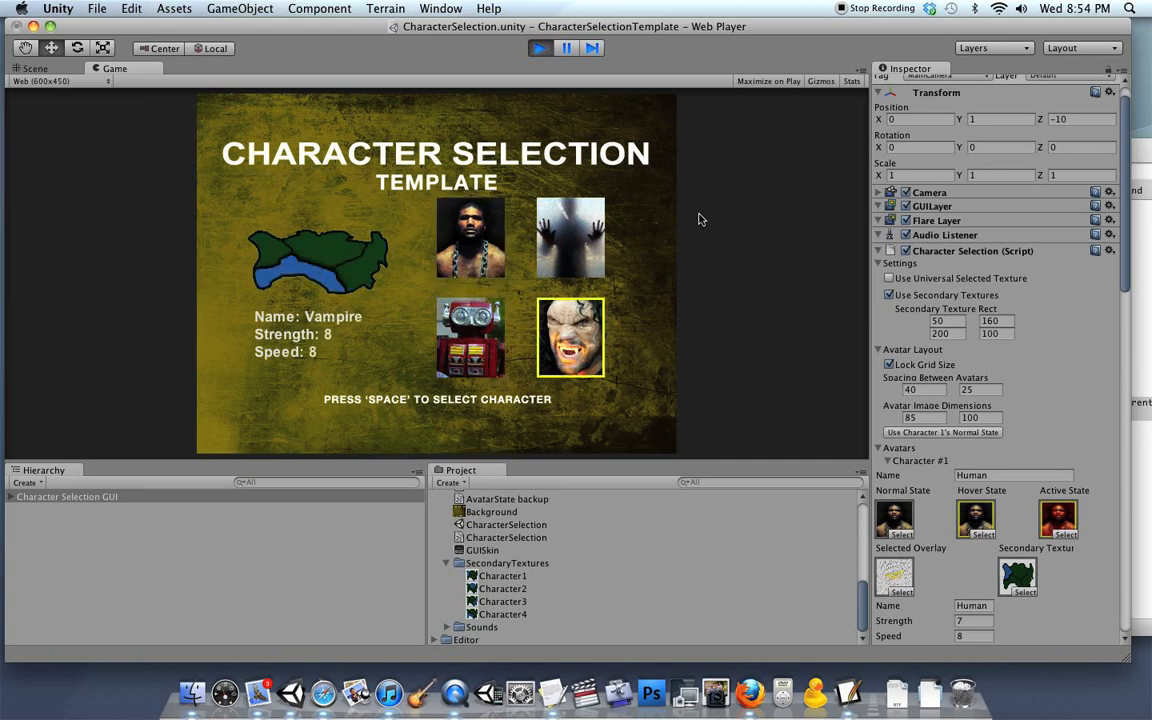
{"action": "left_click", "coordinate": [470, 336]}
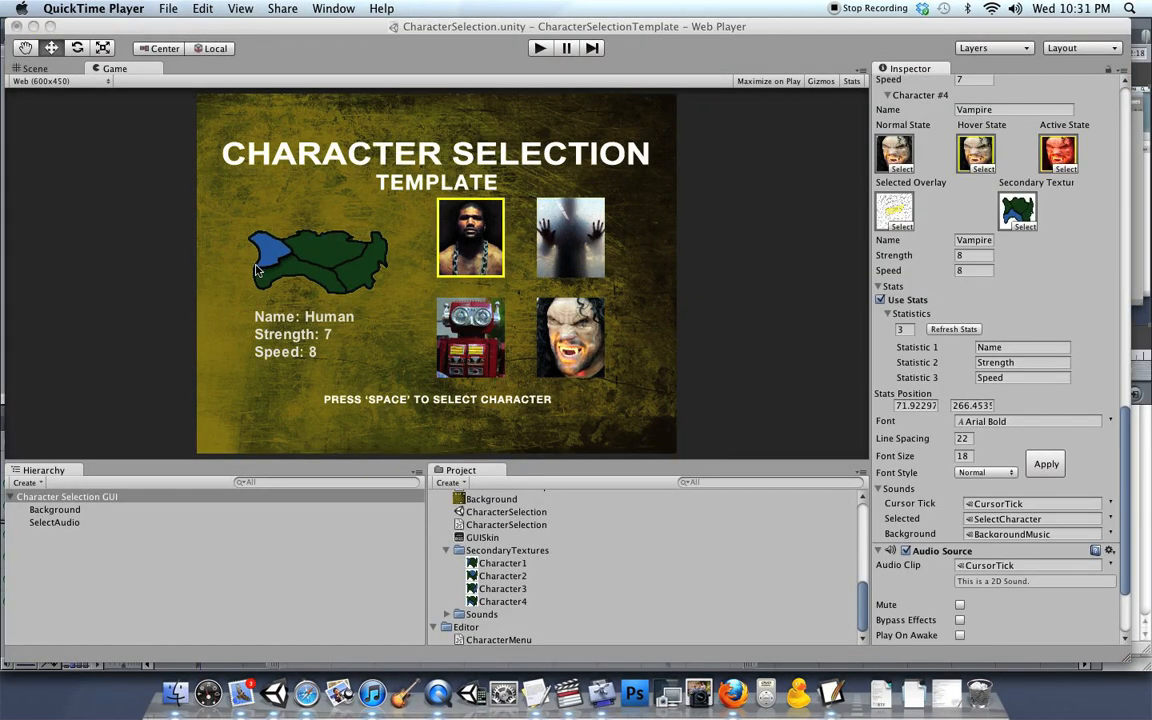
{"action": "left_click", "coordinate": [830, 312]}
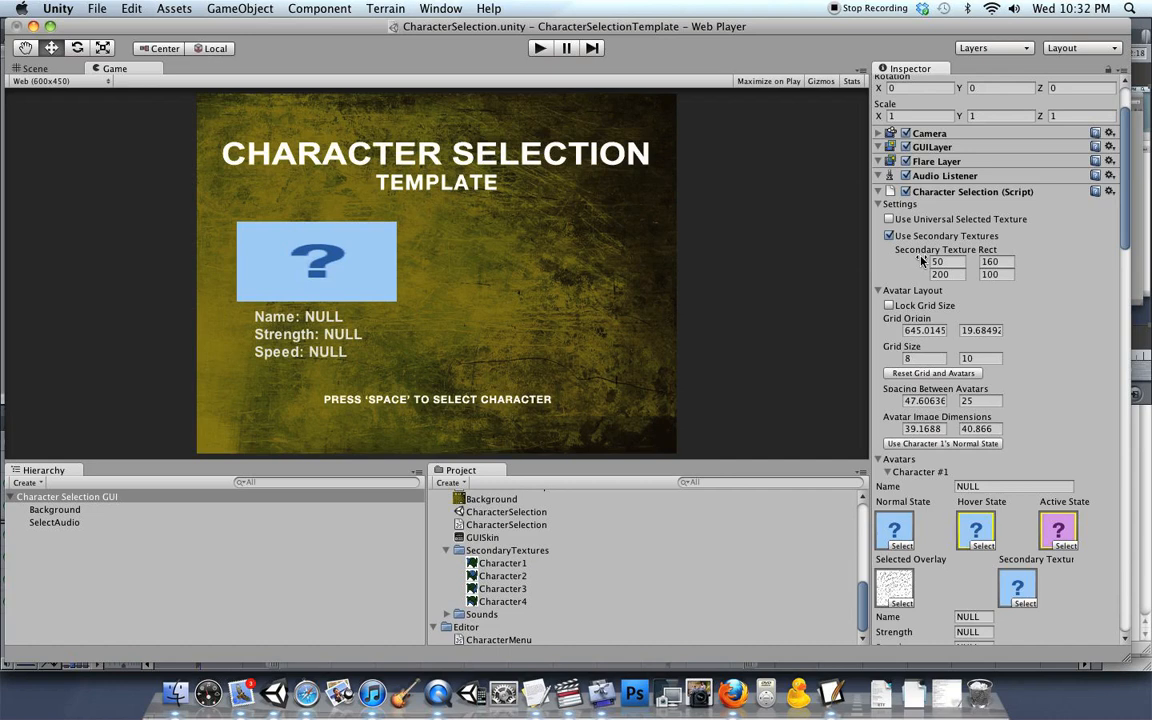
Adjust Secondary Texture Rect to about 117, 160, 179 by 100 and reach the Stats section.
{"action": "left_click_drag", "start_coordinate": [936, 260], "coordinate": [950, 260]}
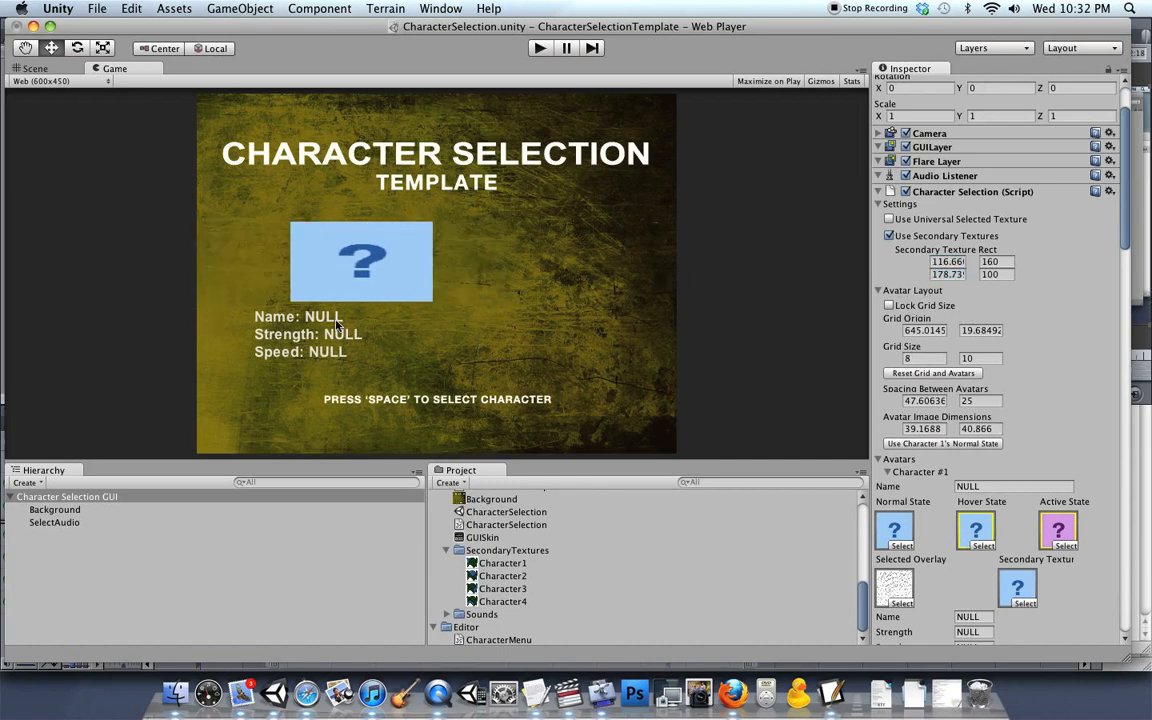
{"action": "scroll", "scroll_direction": "down", "scroll_amount": 3}
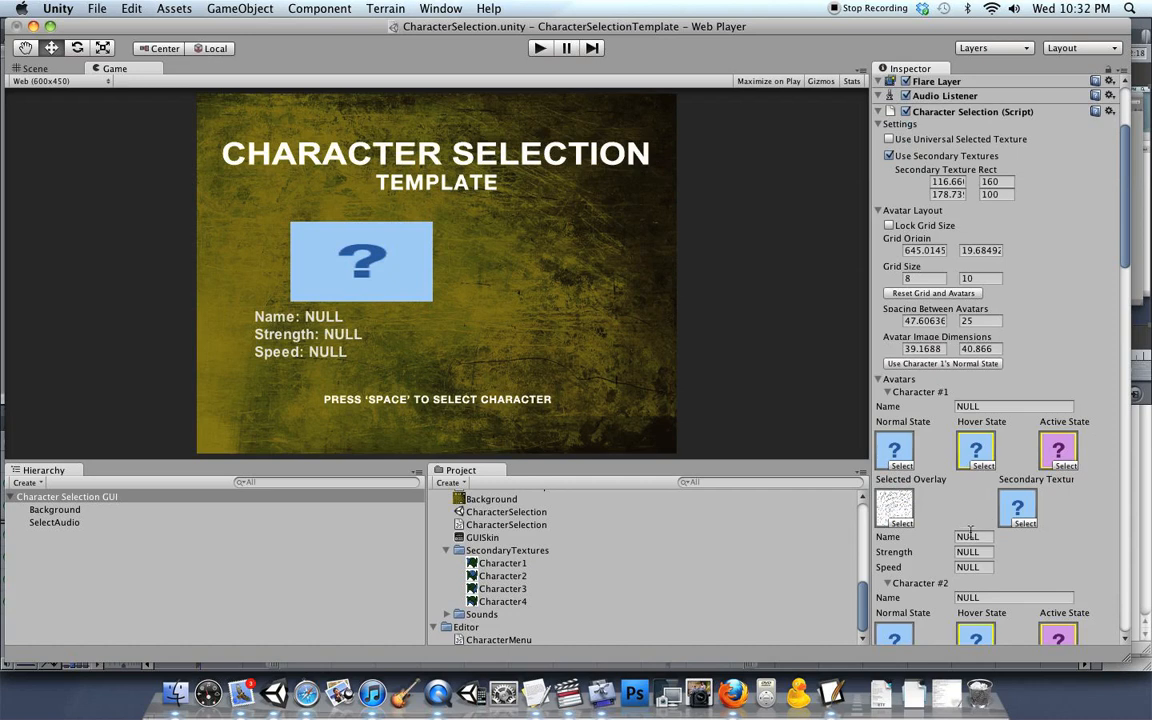
{"action": "scroll", "scroll_direction": "down", "scroll_amount": 3}
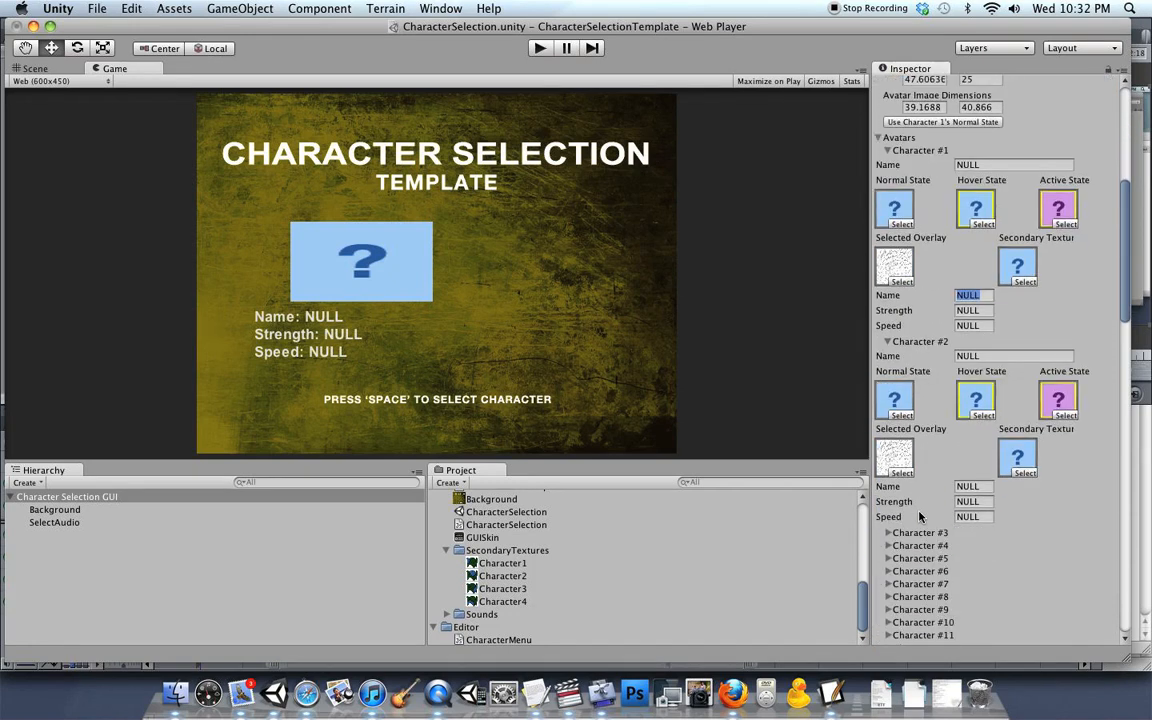
{"action": "scroll", "scroll_direction": "down", "scroll_amount": 3}
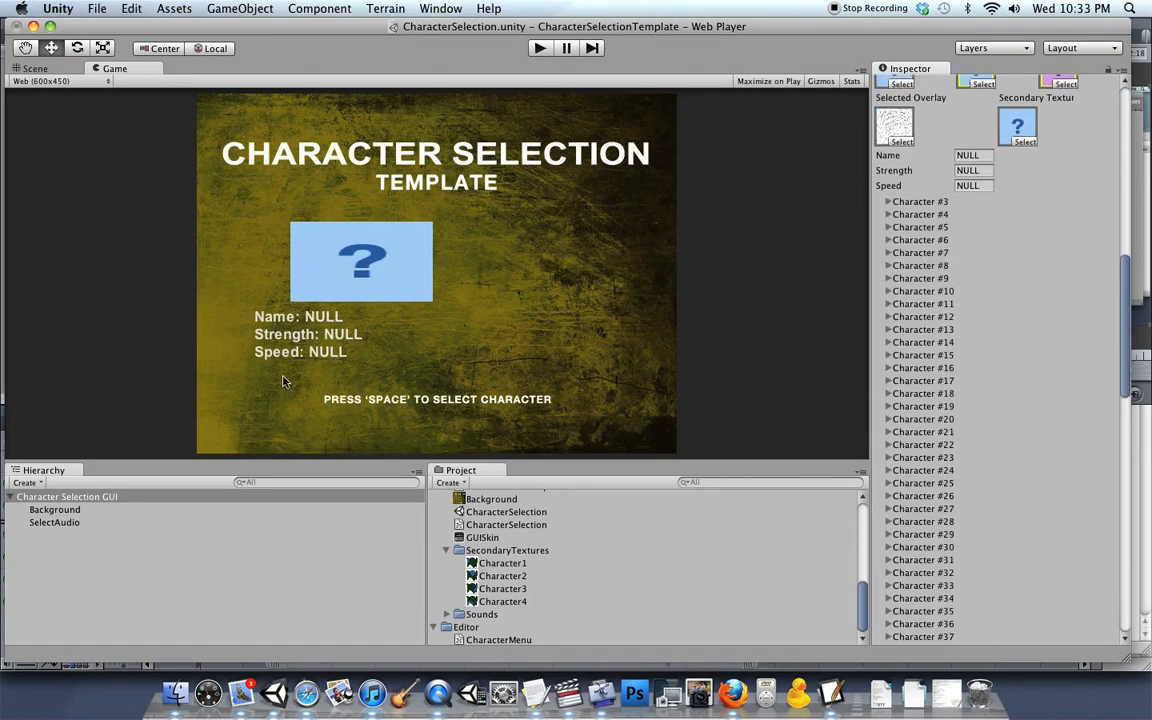
{"action": "scroll", "scroll_direction": "down", "scroll_amount": 3}
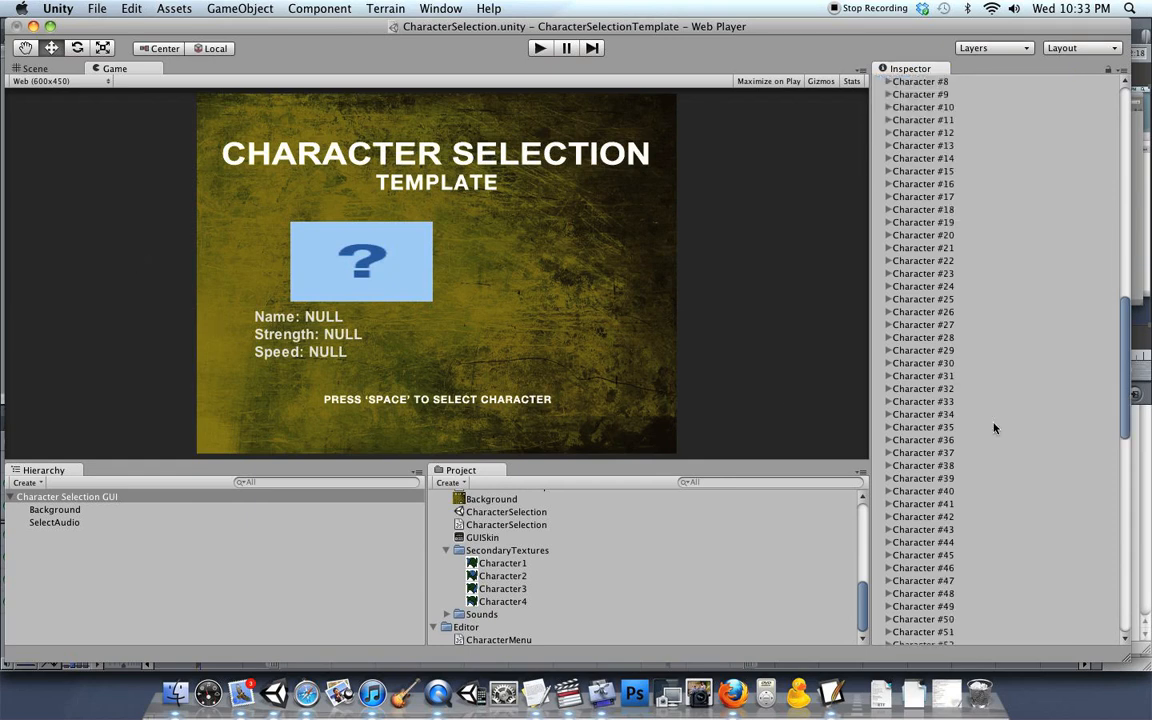
{"action": "scroll", "scroll_direction": "down", "scroll_amount": 3}
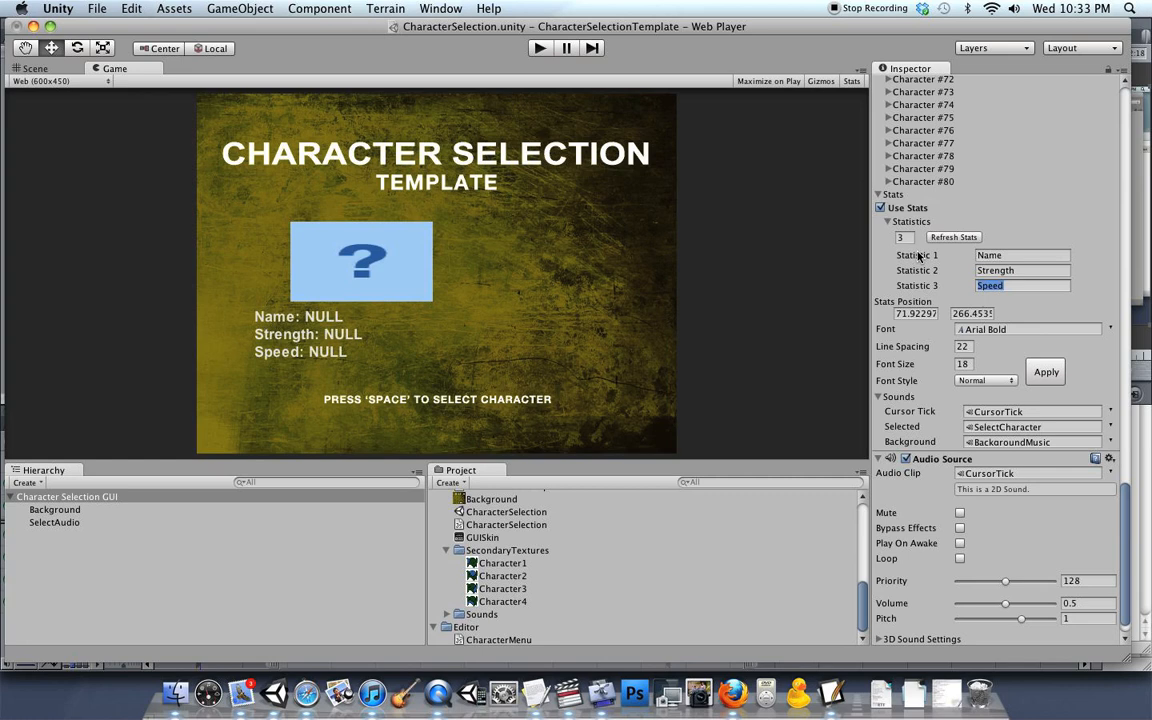
Shift Stats Position right, set line spacing 34, font size 22, BoldAndItalic style, and apply.
{"action": "left_click", "coordinate": [900, 236]}
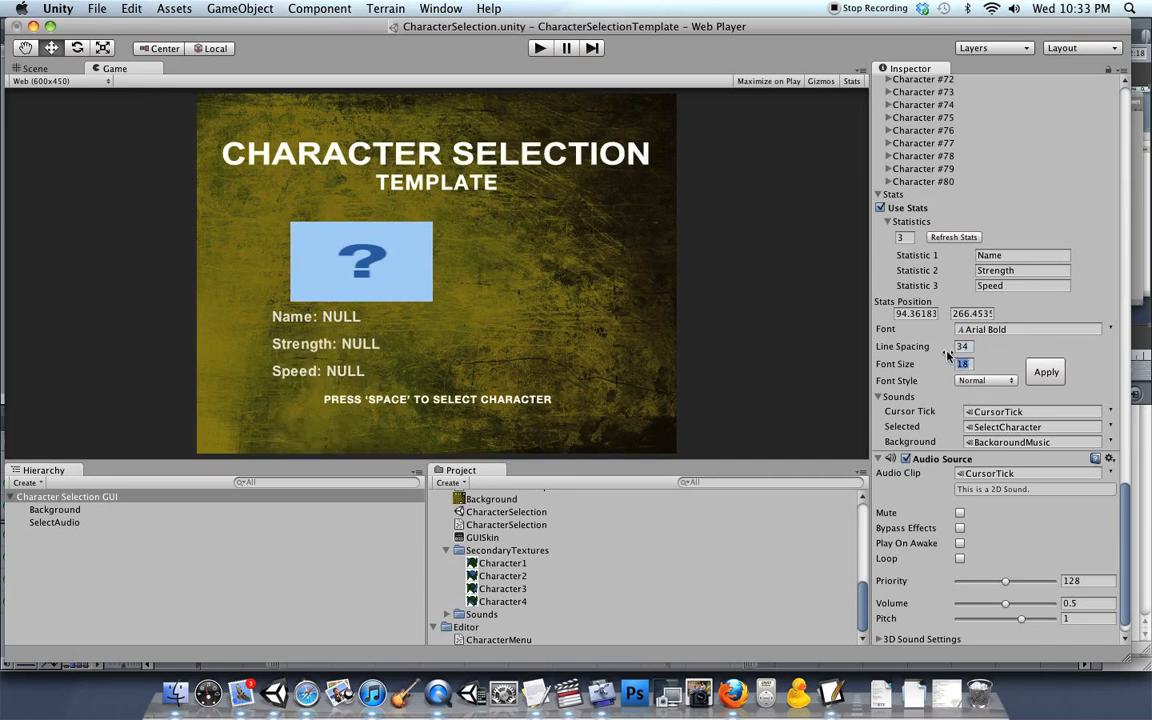
{"action": "left_click", "coordinate": [984, 380]}
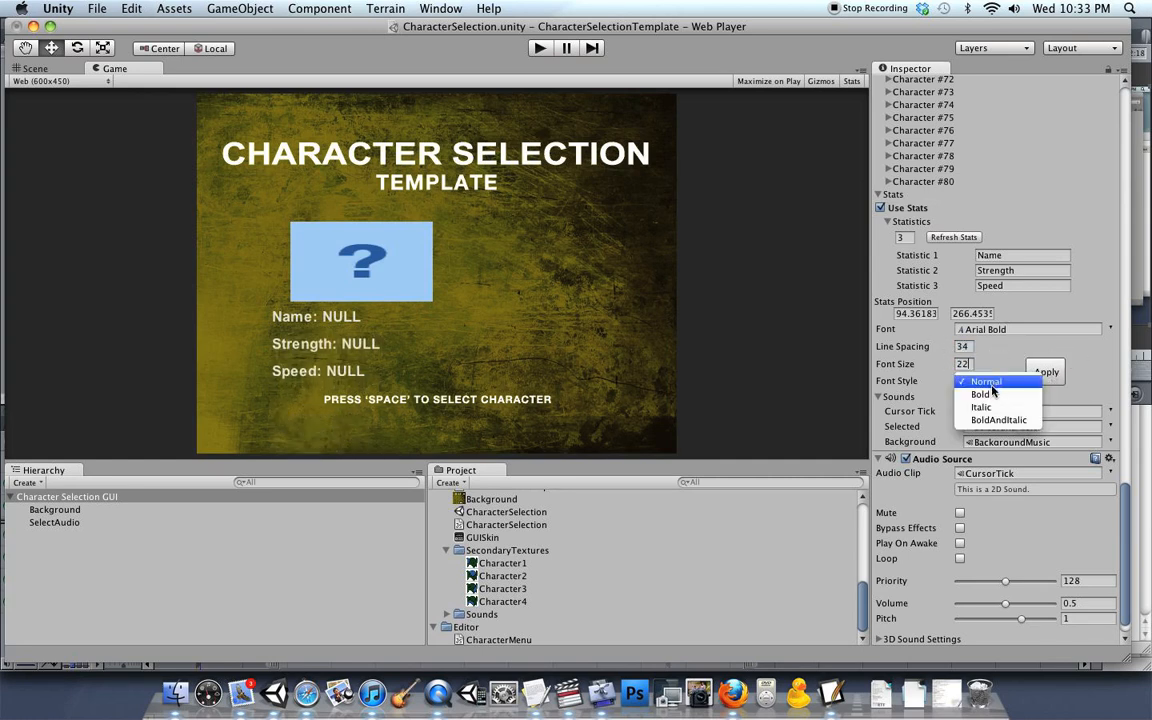
{"action": "left_click", "coordinate": [998, 420]}
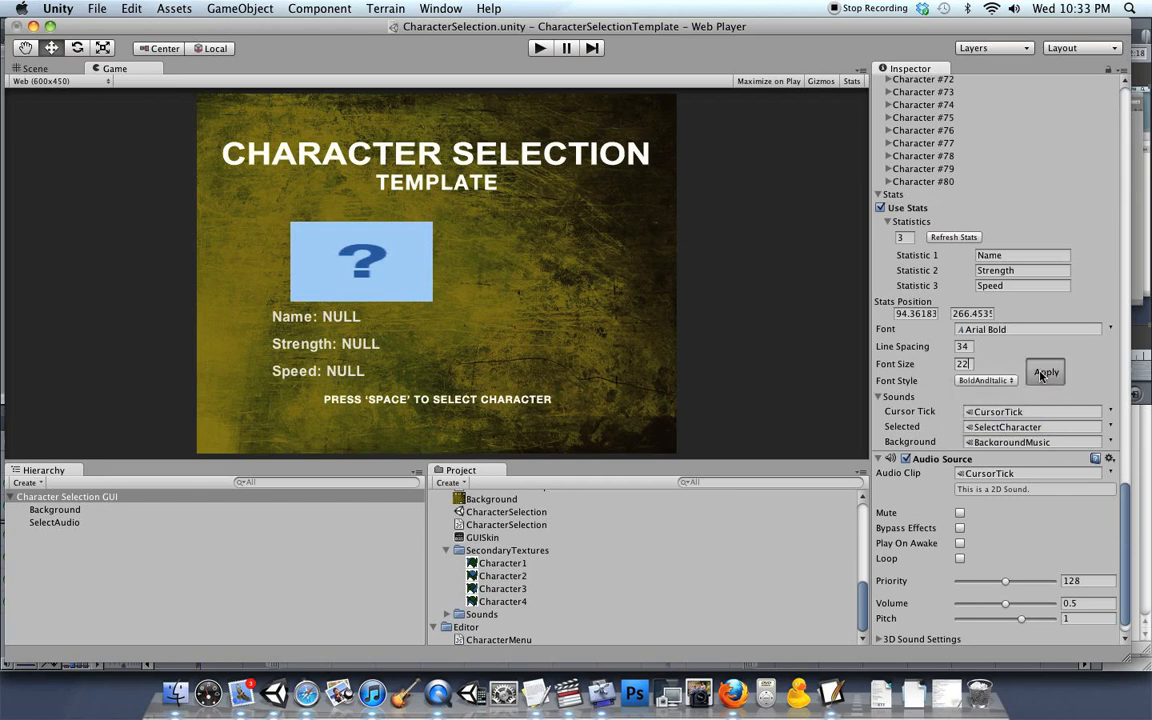
{"action": "left_click", "coordinate": [1046, 370]}
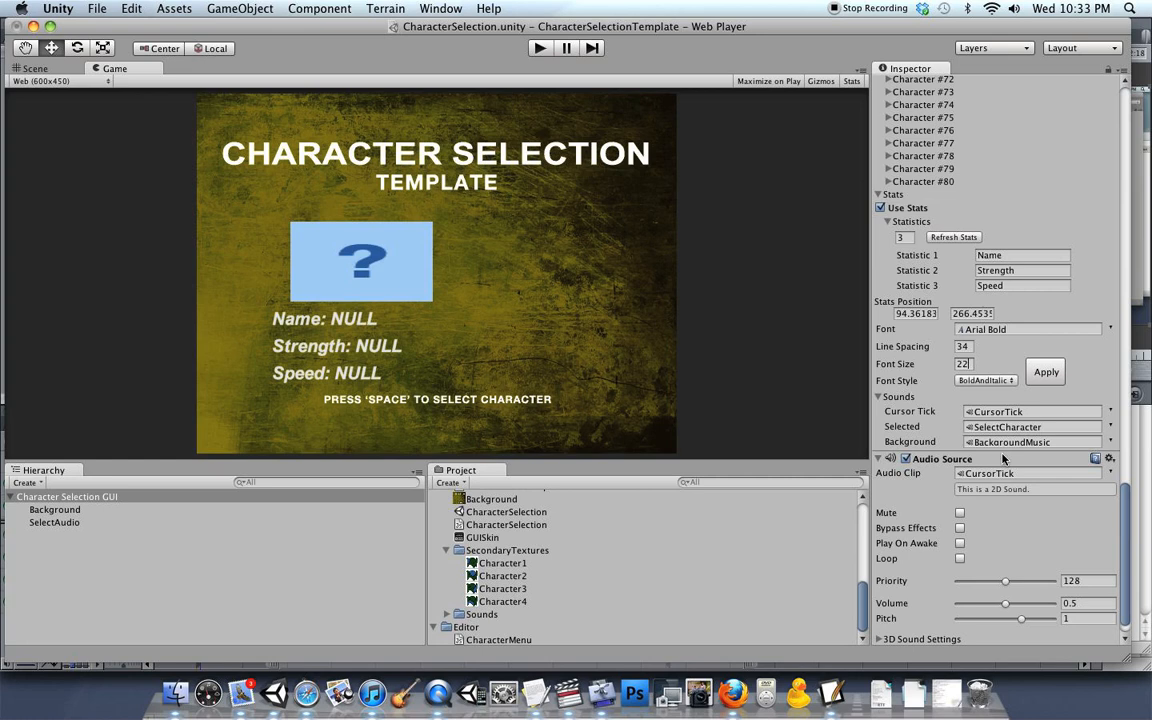
{"action": "scroll", "scroll_direction": "up", "scroll_amount": 3}
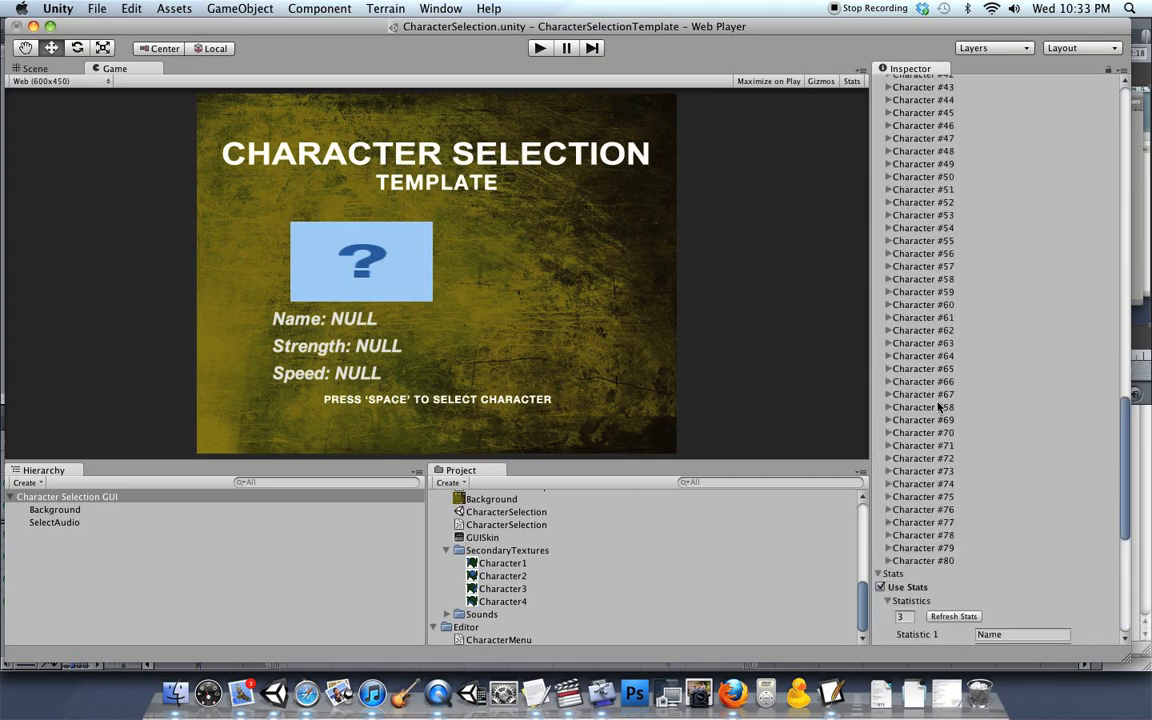
{"action": "scroll", "scroll_direction": "up", "scroll_amount": 3}
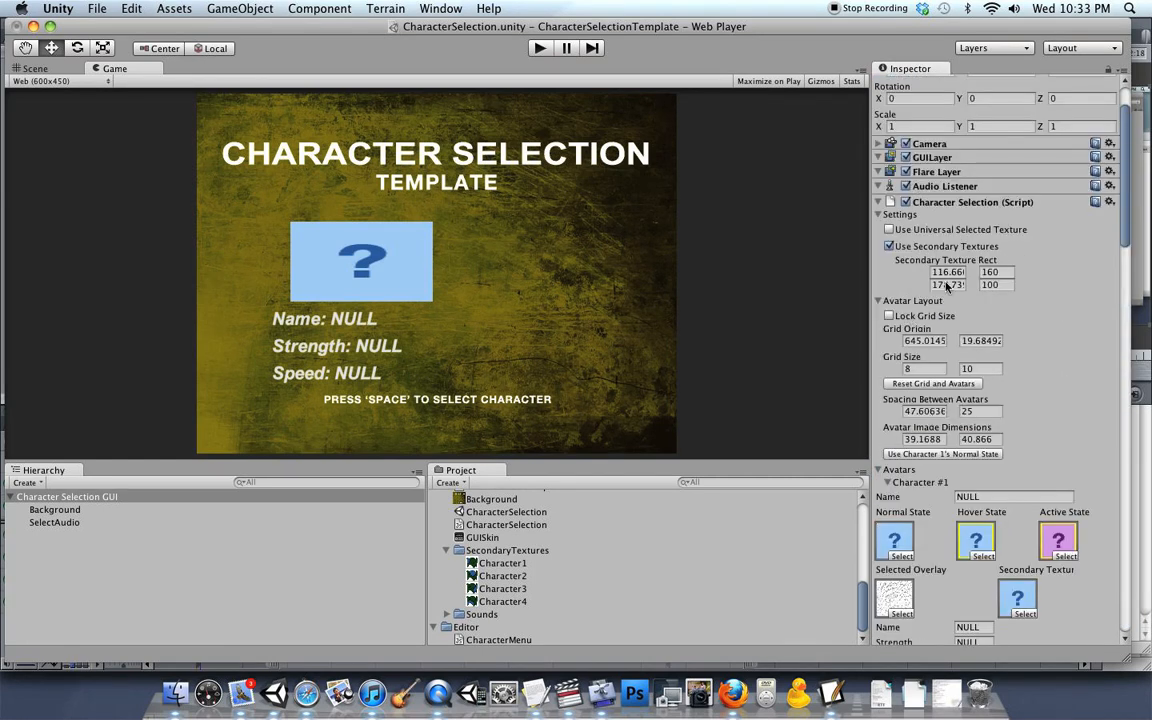